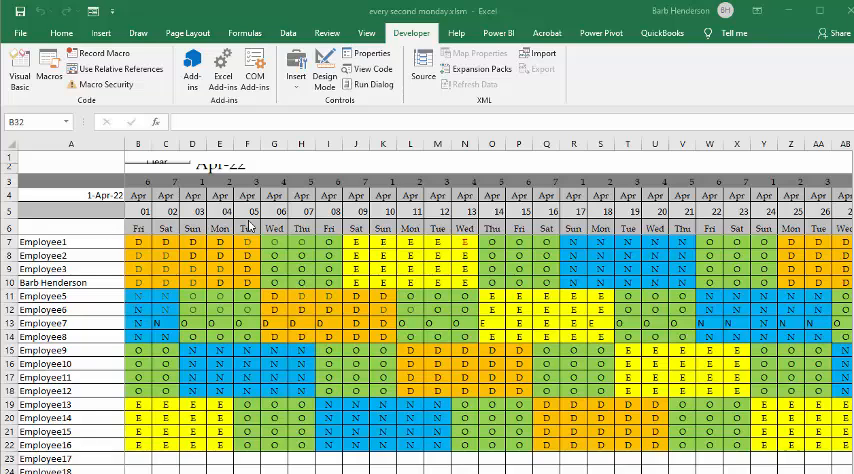
mouse_move(258, 231)
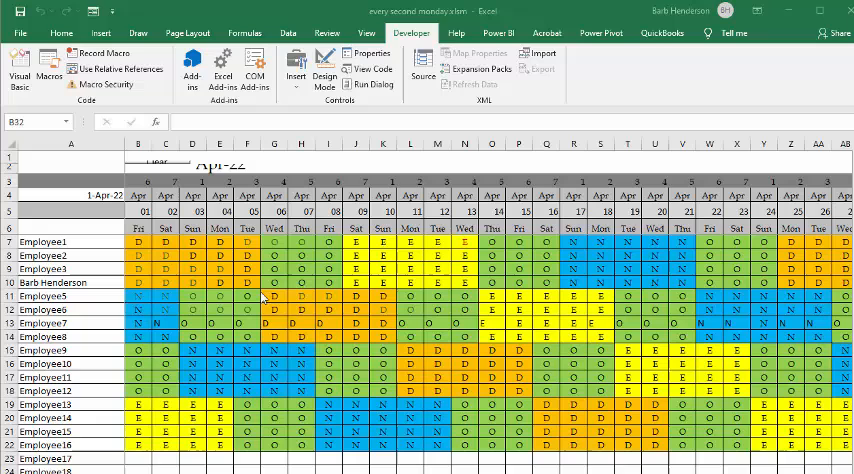
mouse_move(348, 318)
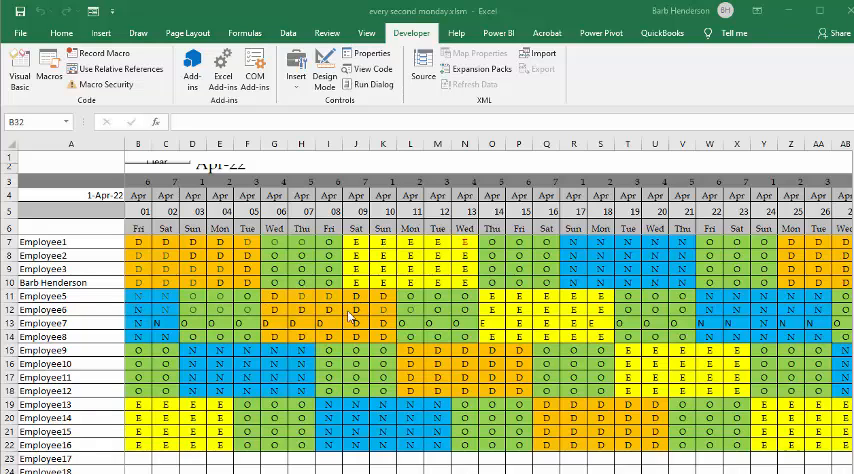
mouse_move(145, 191)
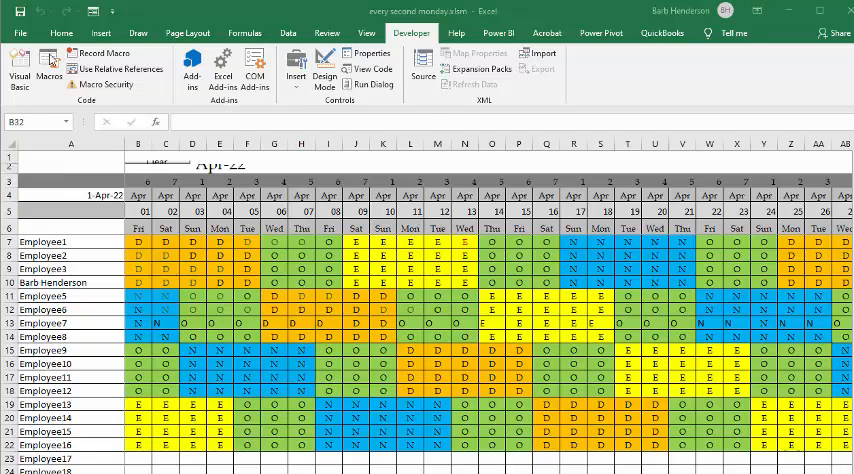
Run the secmonday macro from the Macros list on the Developer tab
left_click(48, 64)
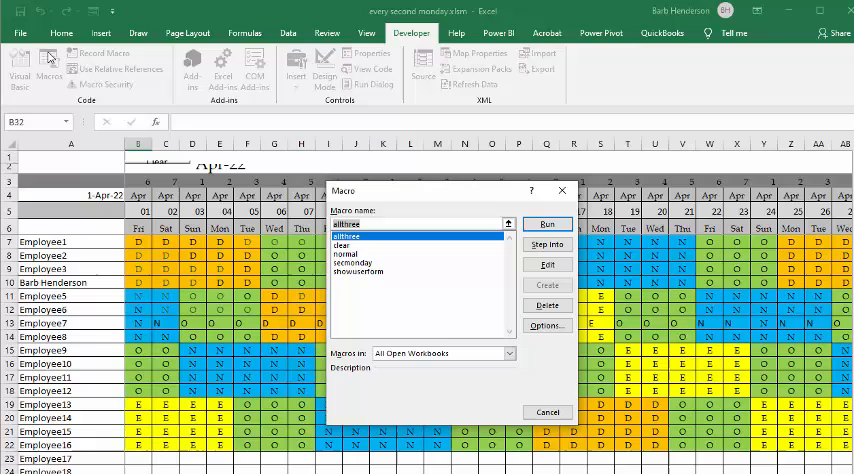
left_click(354, 262)
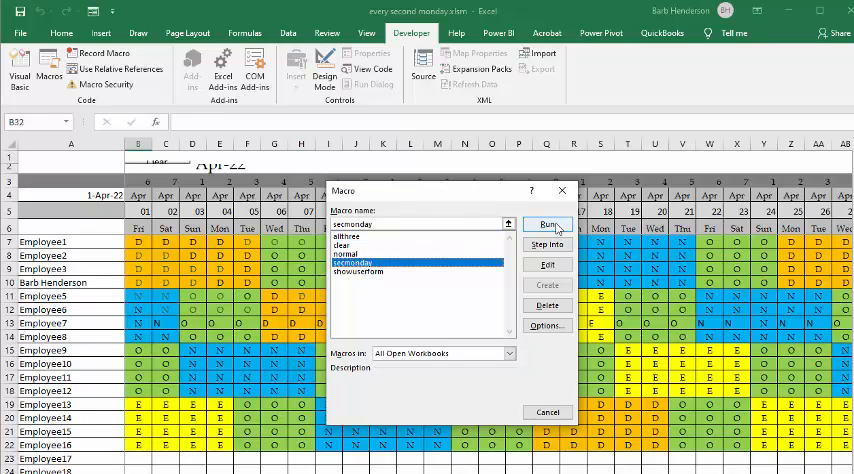
left_click(547, 223)
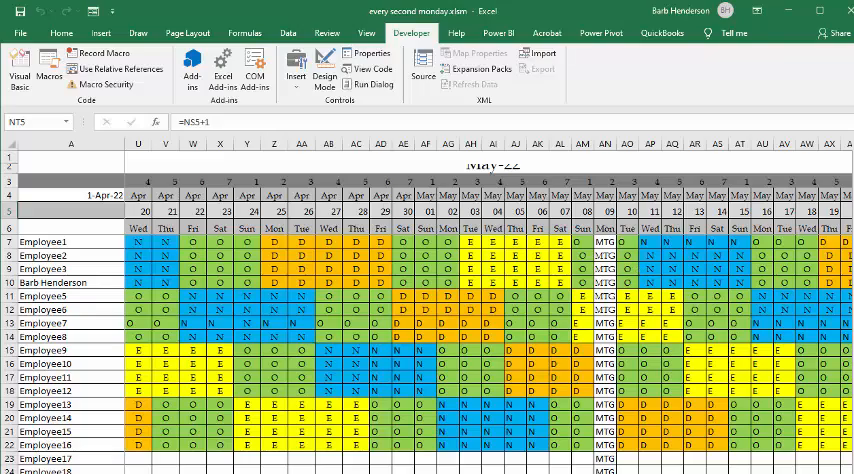
Scroll across the schedule to confirm MTG in the second-Monday columns
scroll("right", 3)
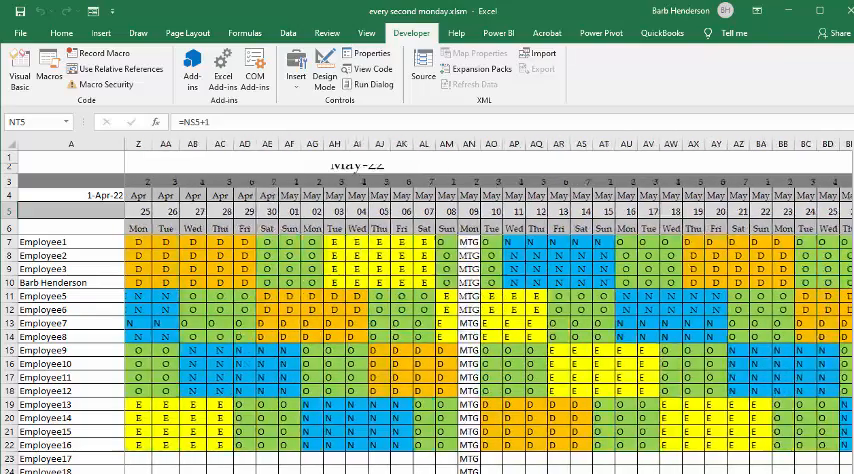
scroll("right", 3)
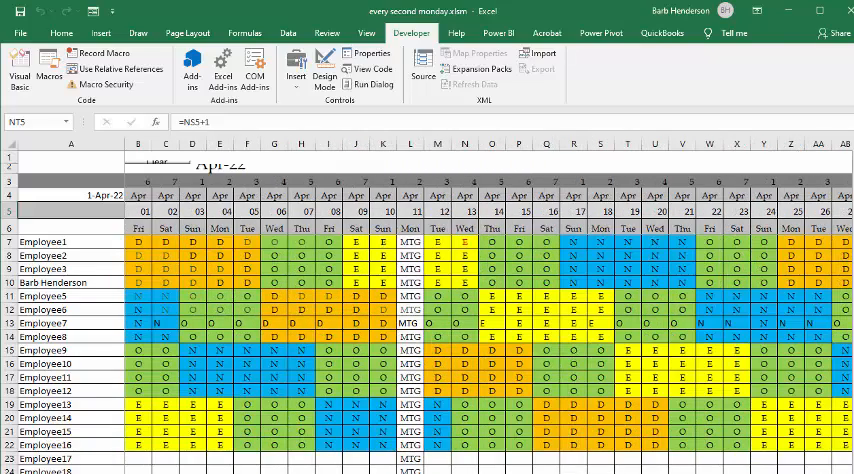
Open the Visual Basic Editor to view the secmonday code in Module1
left_click(20, 65)
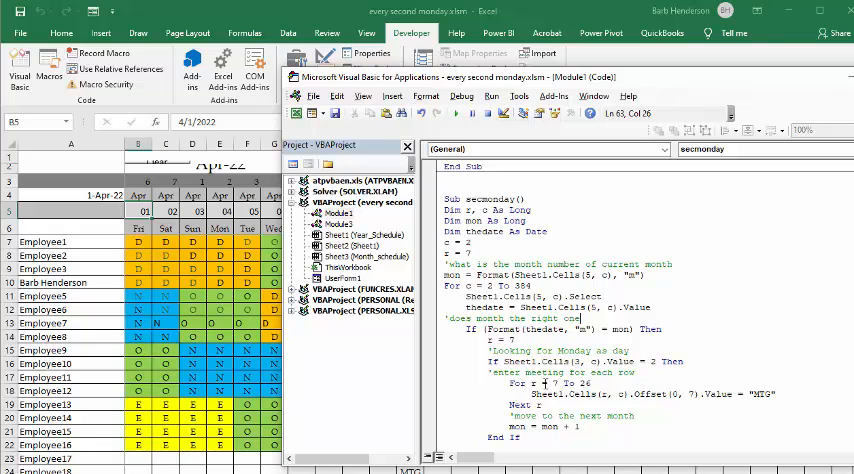
mouse_move(137, 444)
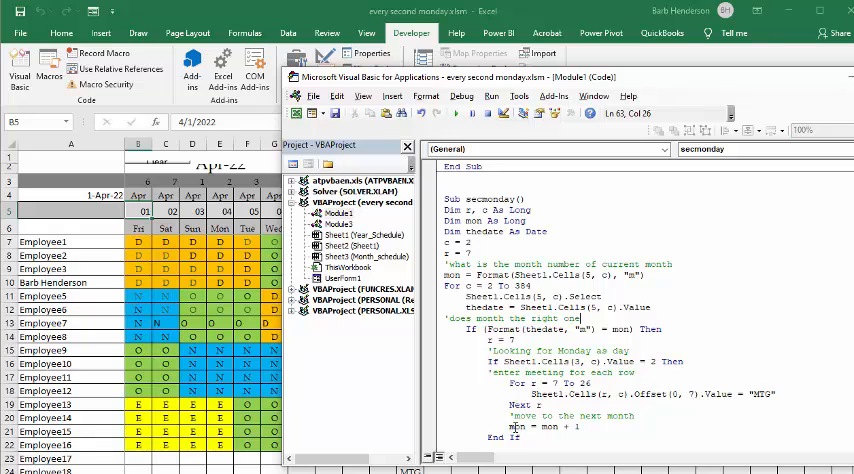
mouse_move(592, 427)
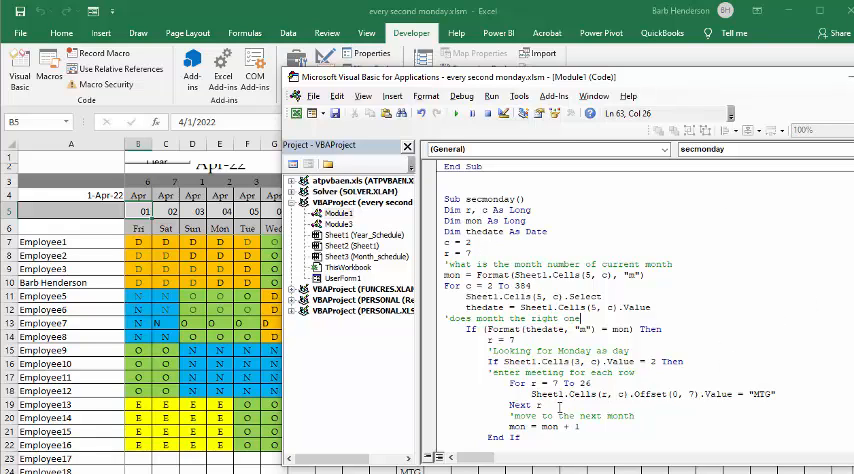
mouse_move(681, 424)
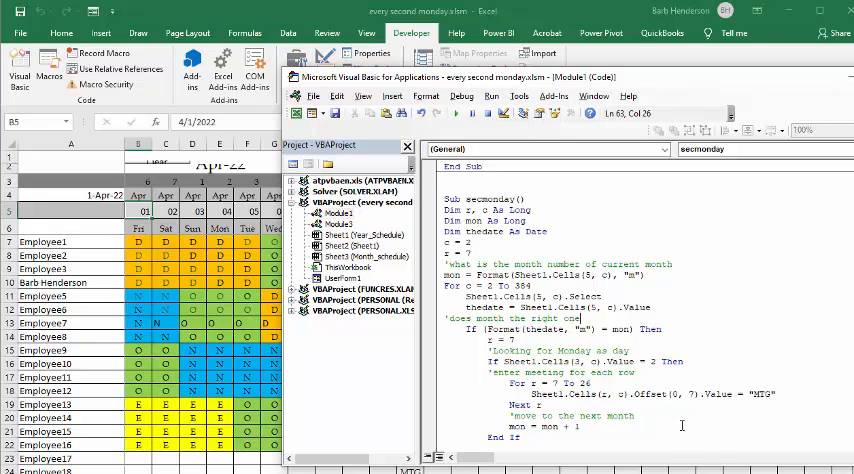